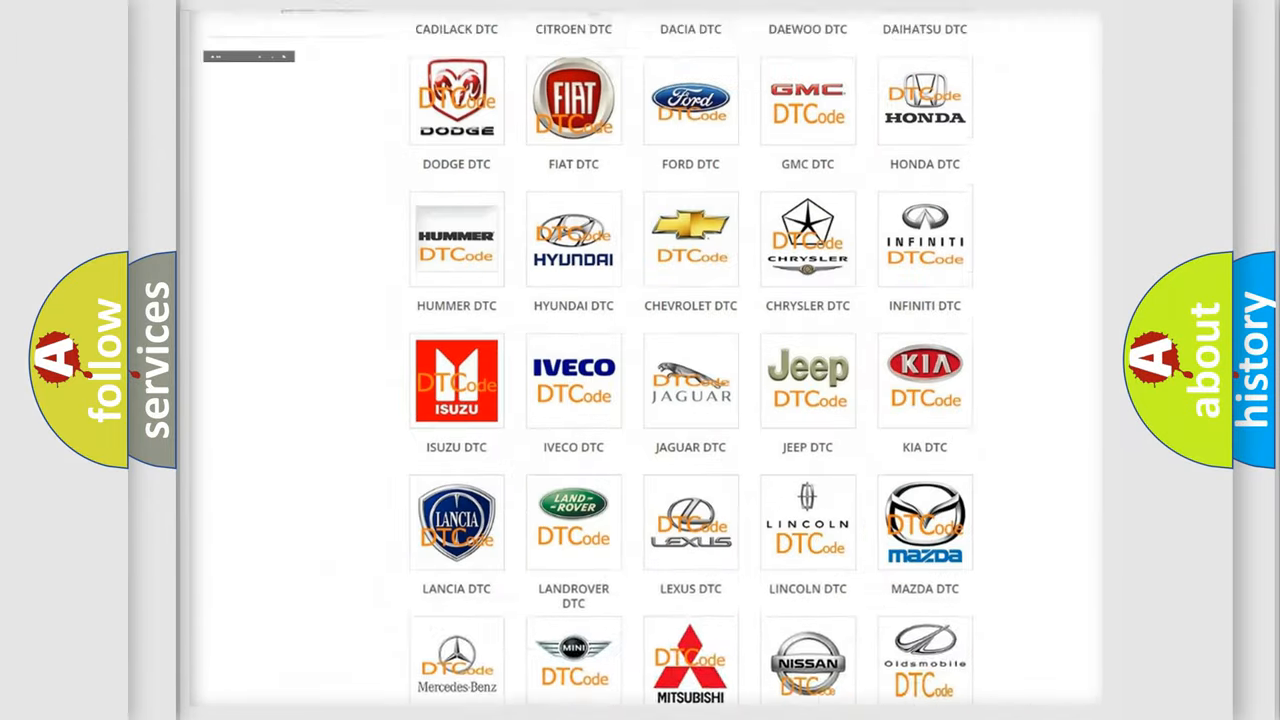
Open the Saturn DTC tile and scroll through its diagnostic trouble code list and back up.
{"action": "scroll", "scroll_direction": "up", "scroll_amount": 3}
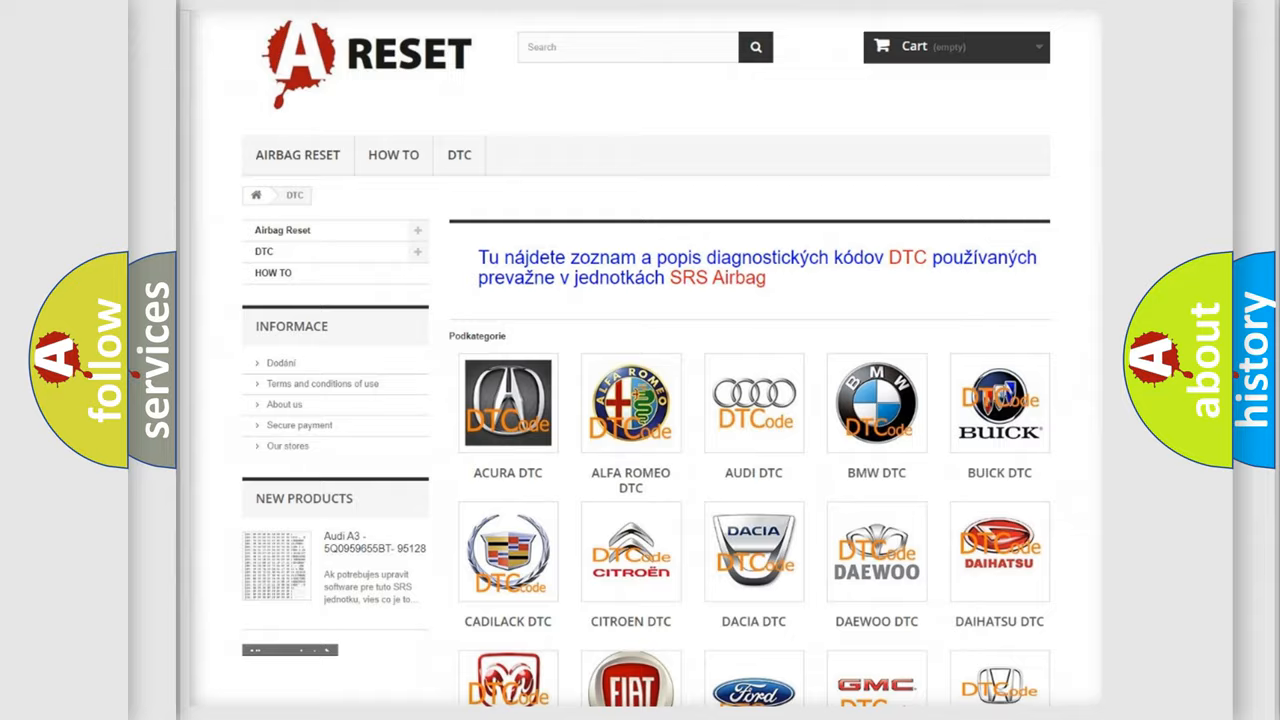
{"action": "scroll", "scroll_direction": "down", "scroll_amount": 3}
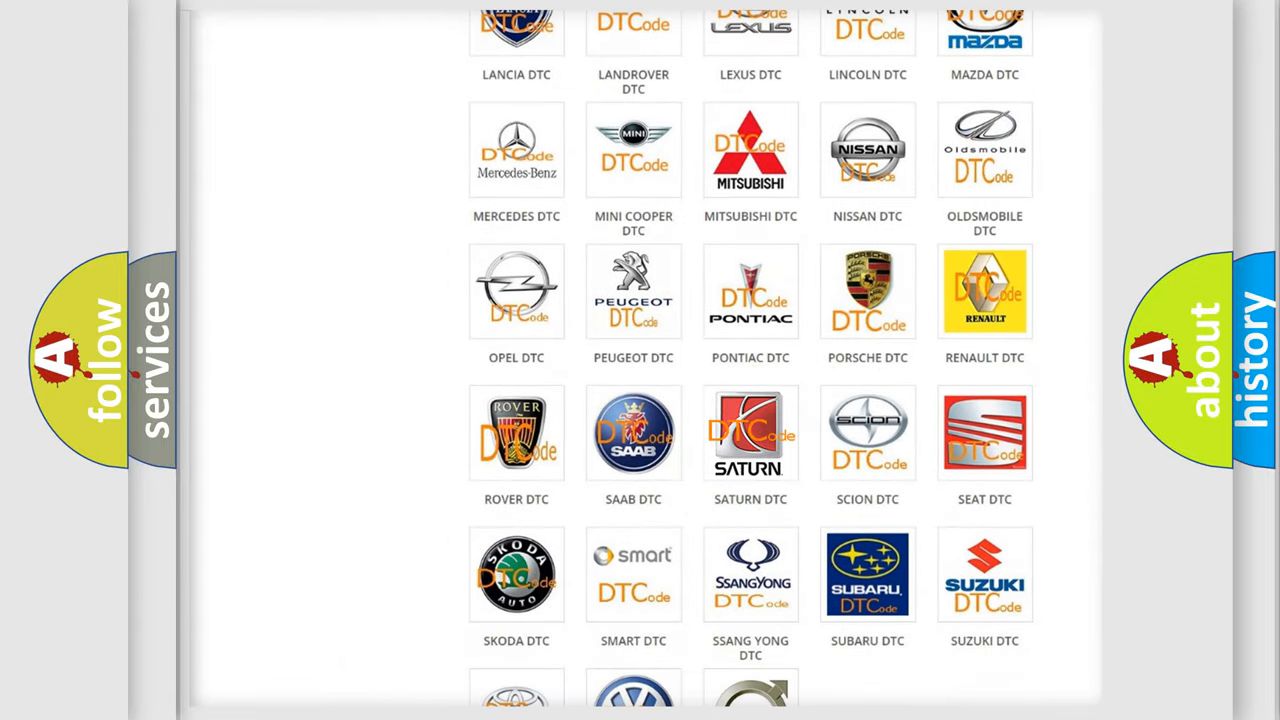
{"action": "left_click", "coordinate": [750, 432]}
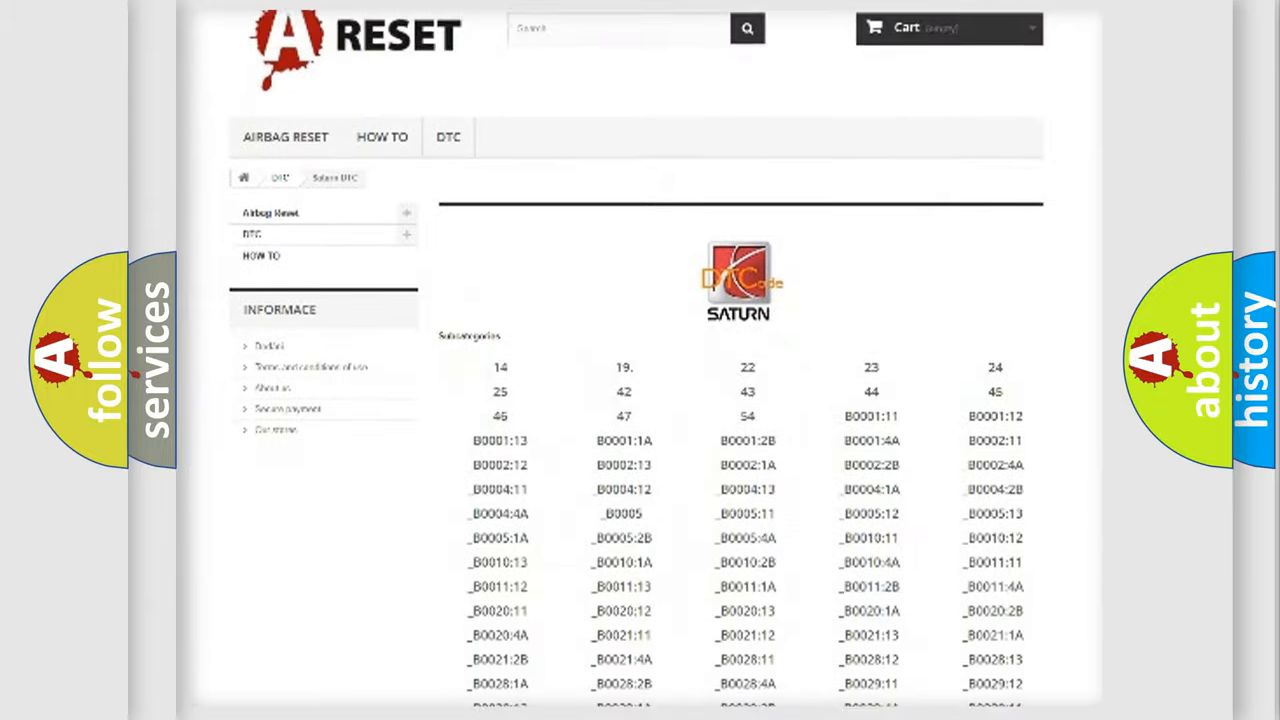
{"action": "scroll", "scroll_direction": "down", "scroll_amount": 3}
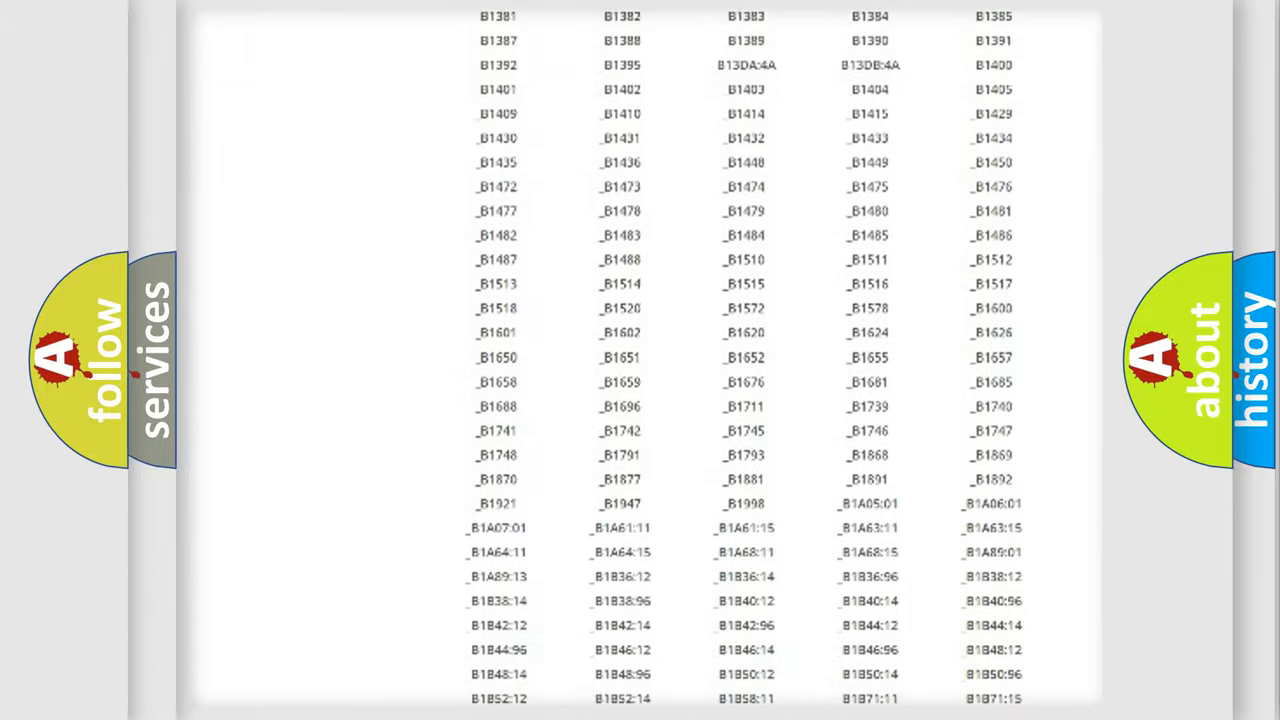
{"action": "scroll", "scroll_direction": "up", "scroll_amount": 3}
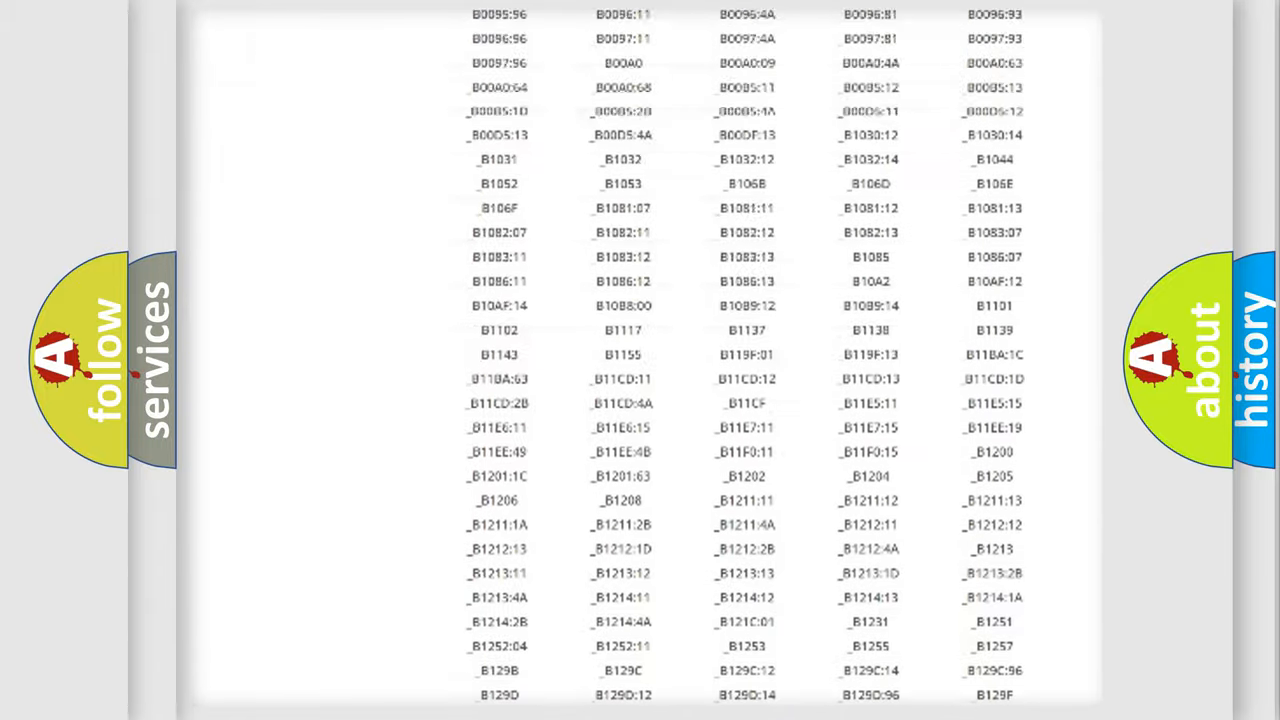
{"action": "scroll", "scroll_direction": "up", "scroll_amount": 3}
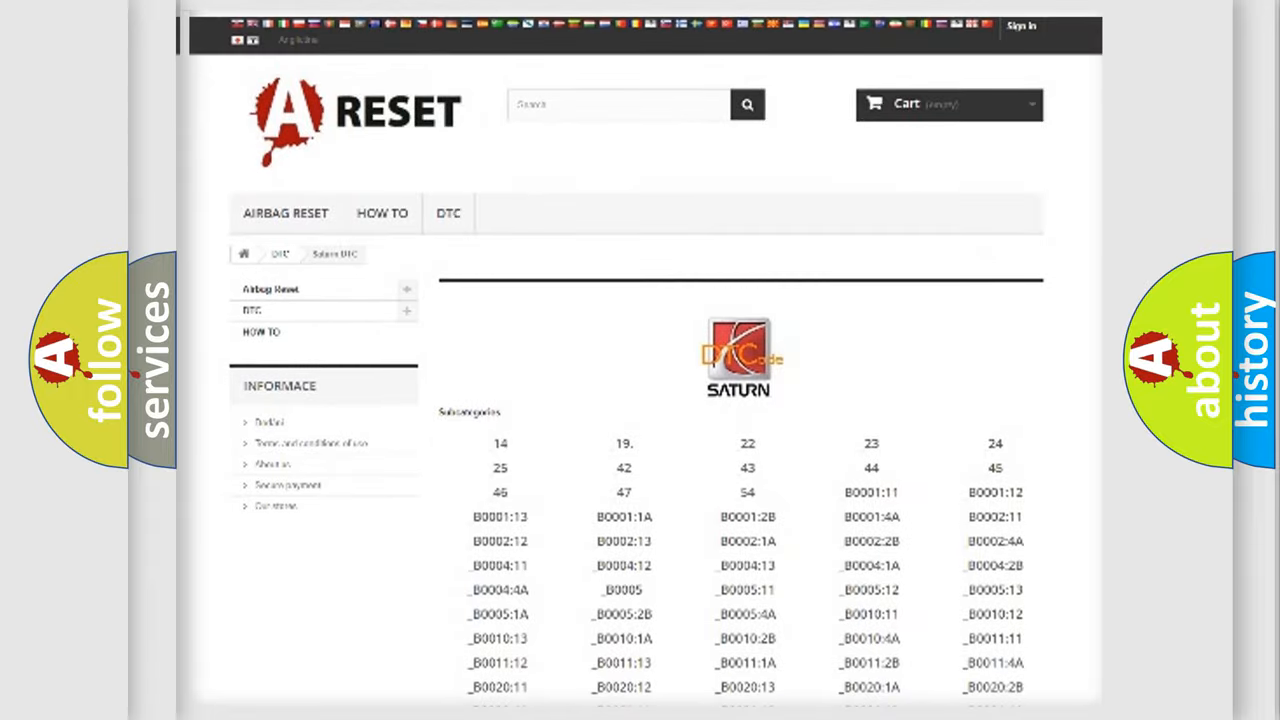